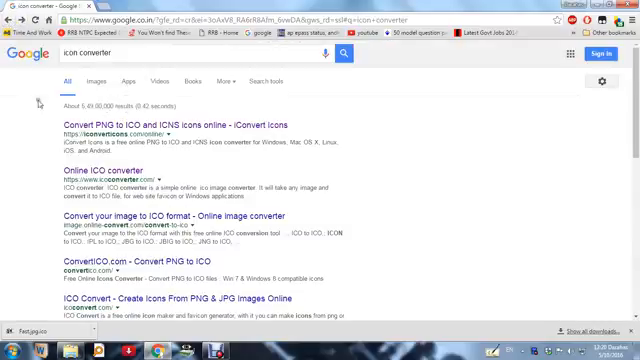
# Enter the empty USB pen drive and bring up the context menu to create a new file
pyautogui.scroll(-3)
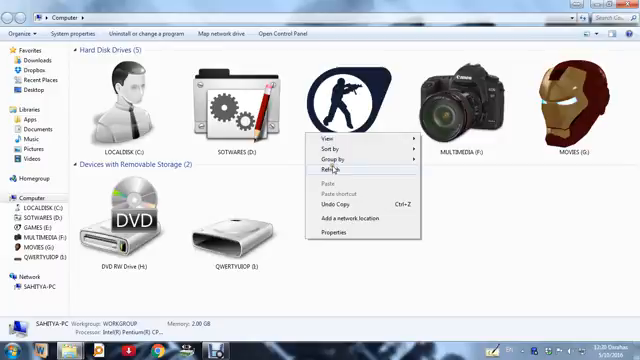
pyautogui.doubleClick(244, 232)
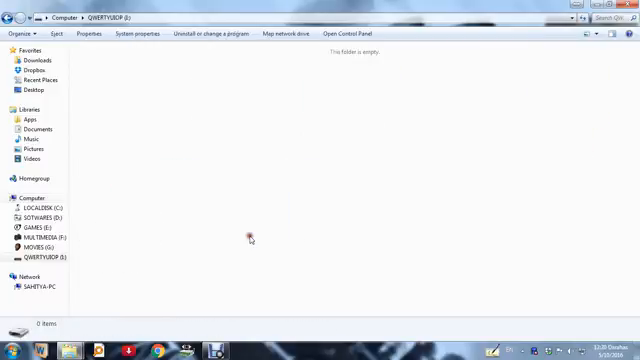
pyautogui.rightClick(252, 240)
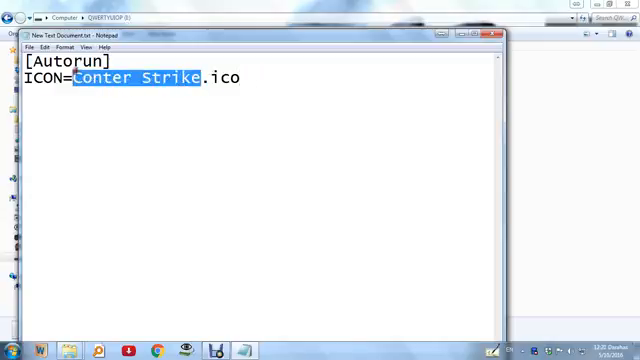
# Leave the [Autorun] section's line reading ICON=.ico by deleting the old 'Conter Strike' icon name
pyautogui.press('Delete')
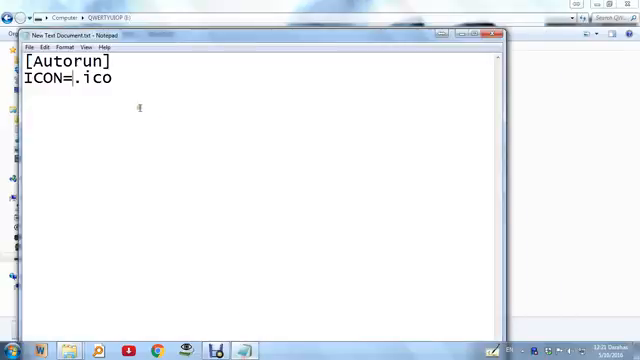
pyautogui.rightClick(100, 100)
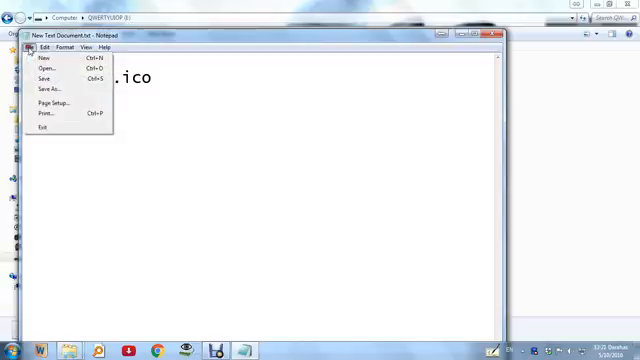
# Save the text as Autorun.inf (All Files type) in the USB drive's root
pyautogui.click(48, 88)
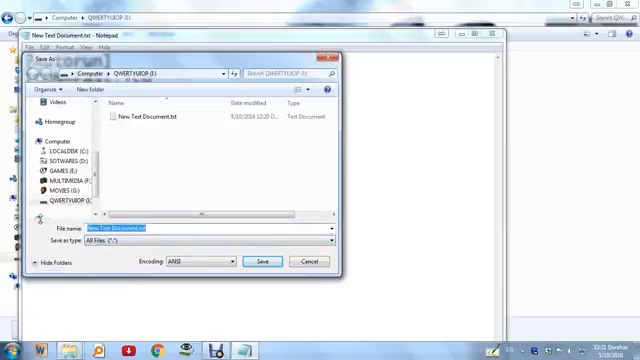
pyautogui.write('Aut')
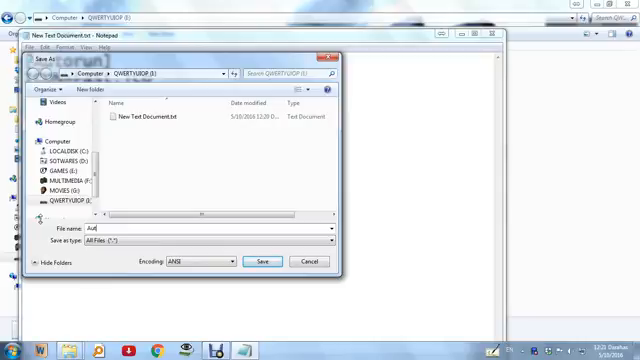
pyautogui.write('orun.inf')
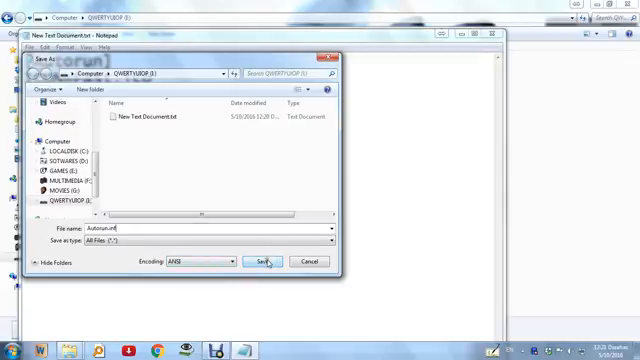
pyautogui.click(260, 260)
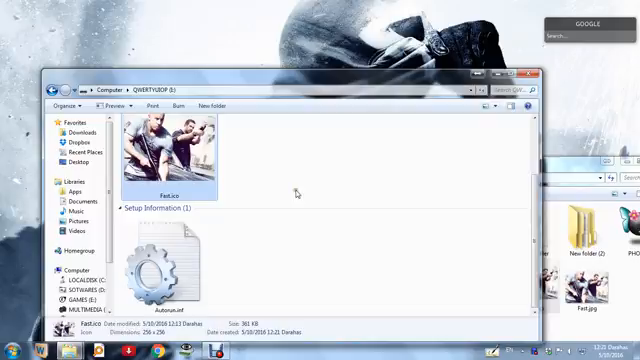
# Place the .ico image next to Autorun.inf and reach Organize > Folder and search options
pyautogui.rightClick(300, 190)
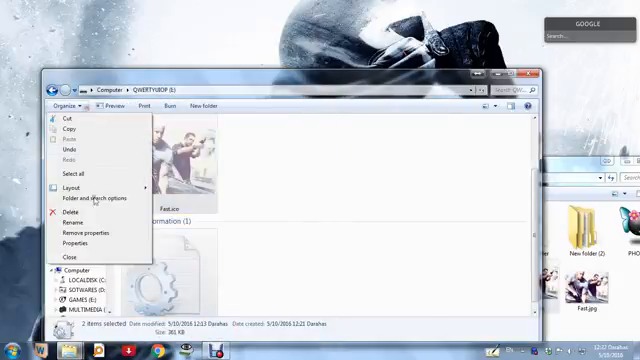
pyautogui.click(76, 198)
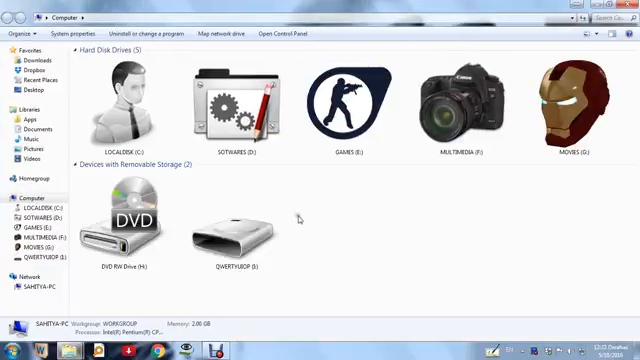
# Refresh the Computer view's drive list to check the USB drive's icon
pyautogui.rightClick(300, 216)
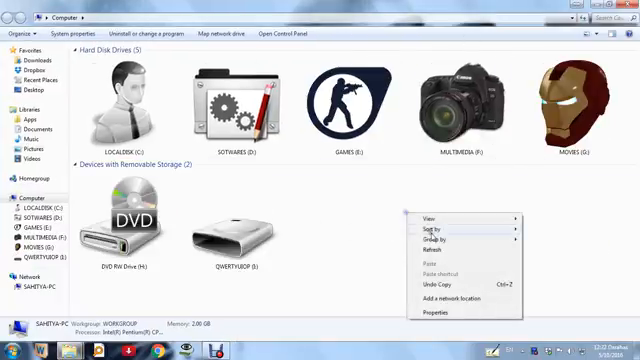